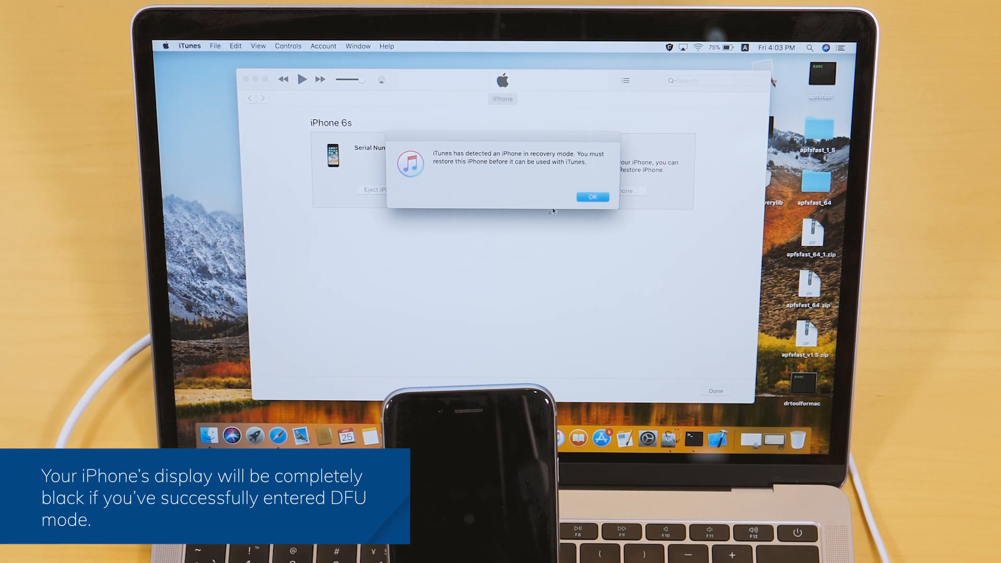
# Step: Acknowledge the alert that iTunes detected an iPhone in recovery mode
pyautogui.click(592, 197)
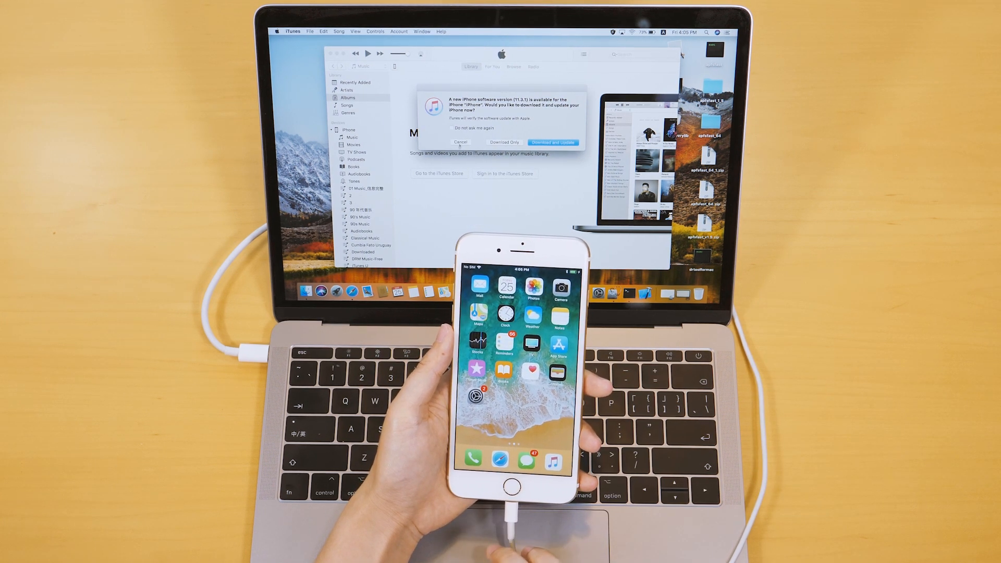
# Step: Answer the prompt offering a new iPhone software version for download
pyautogui.click(461, 142)
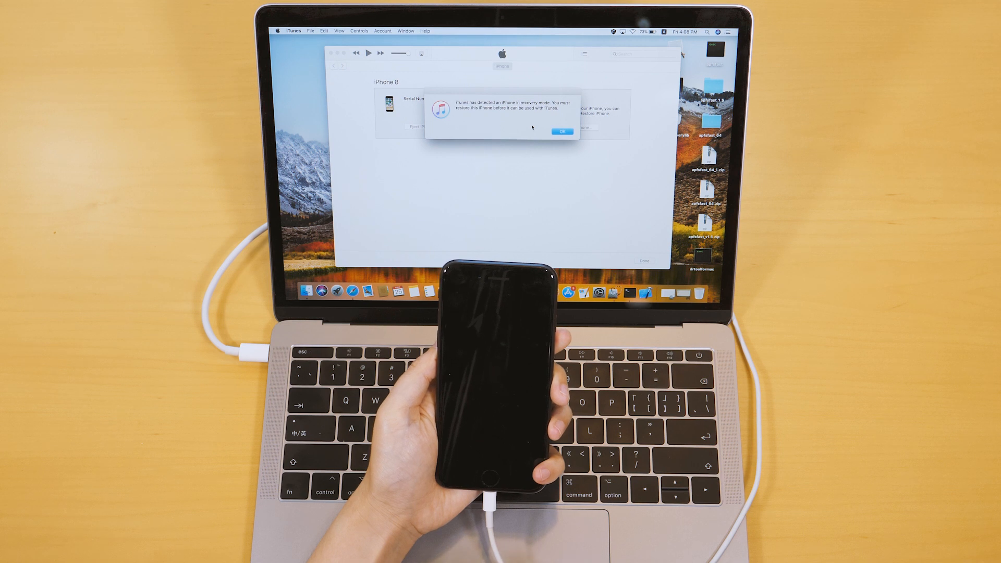
# Step: Confirm the iPhone 8 recovery-mode alert so the Restore iPhone summary appears
pyautogui.click(560, 132)
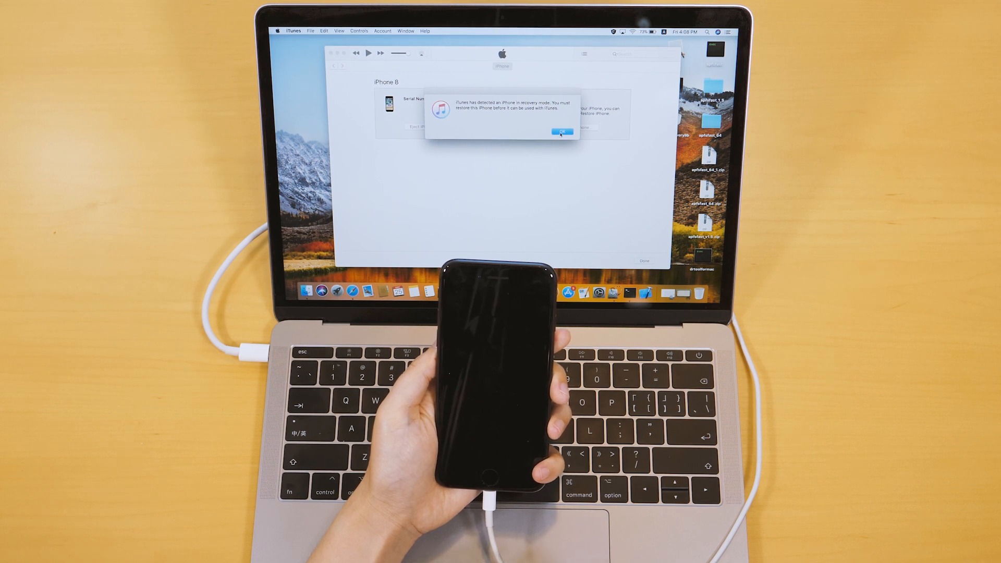
pyautogui.click(559, 133)
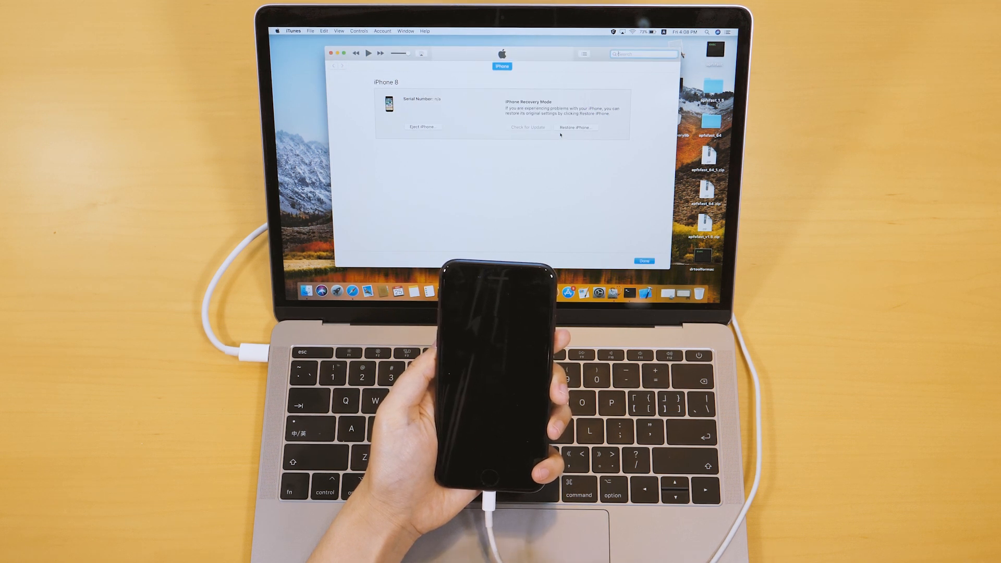